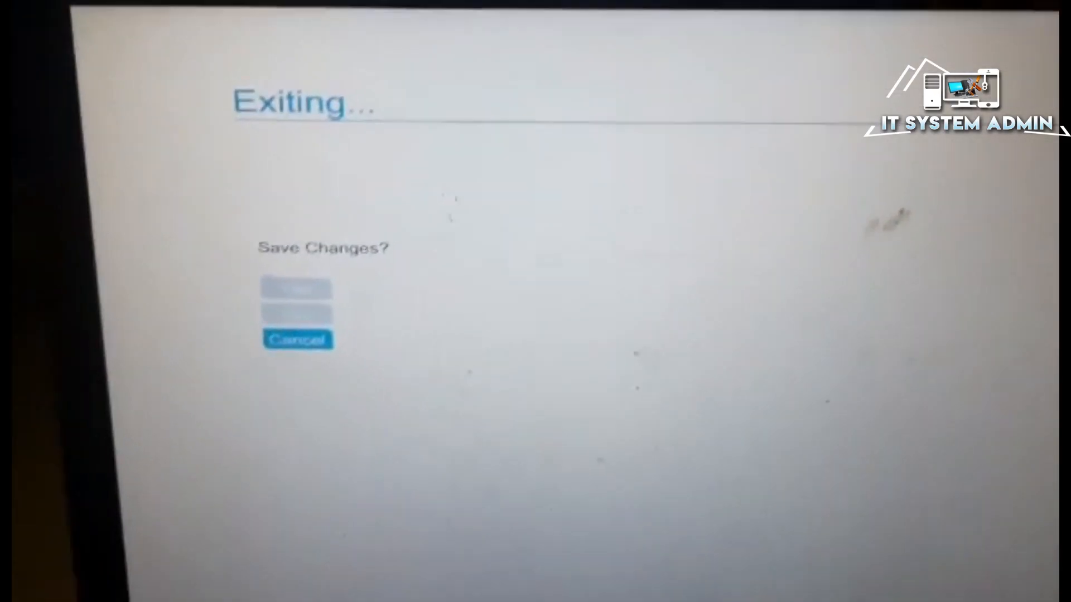
- Cancel the exit prompt and go to the Advanced settings page
click(297, 339)
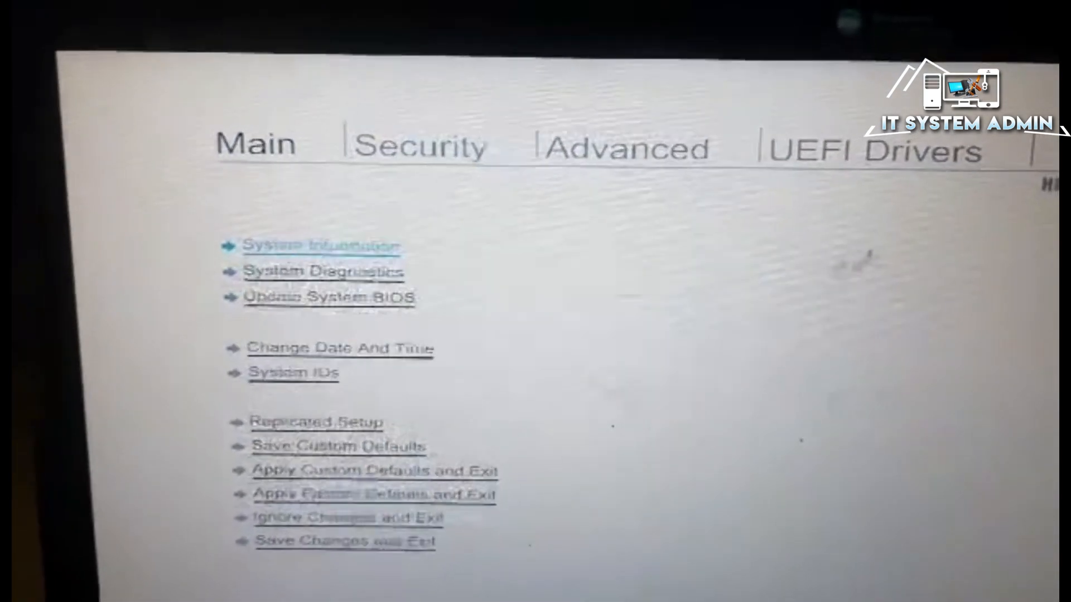
click(419, 145)
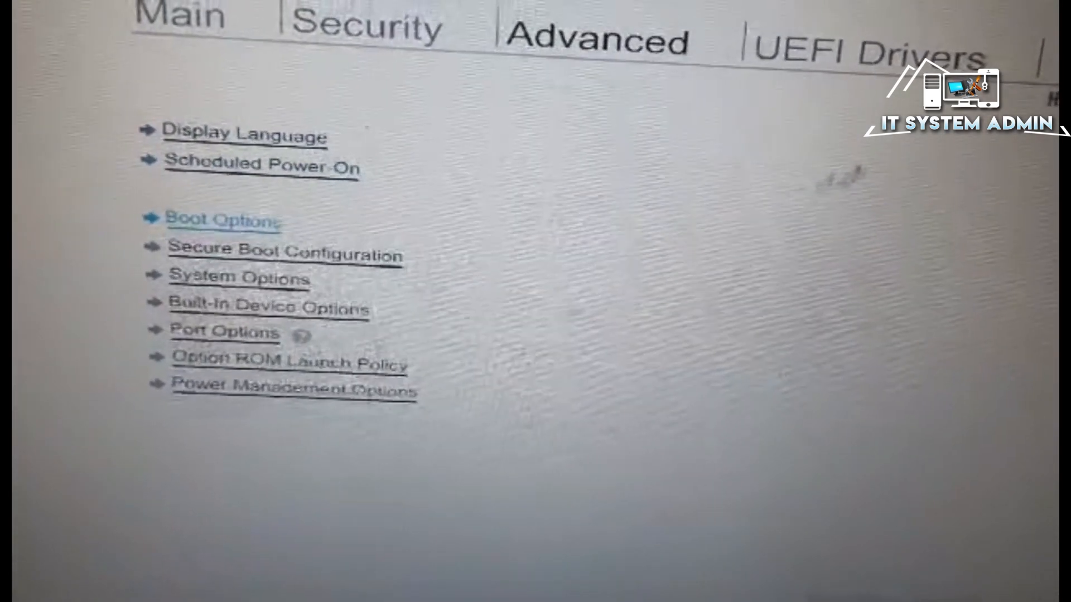
- Open Boot Options and scroll to the UEFI and Legacy Boot Order lists
click(221, 220)
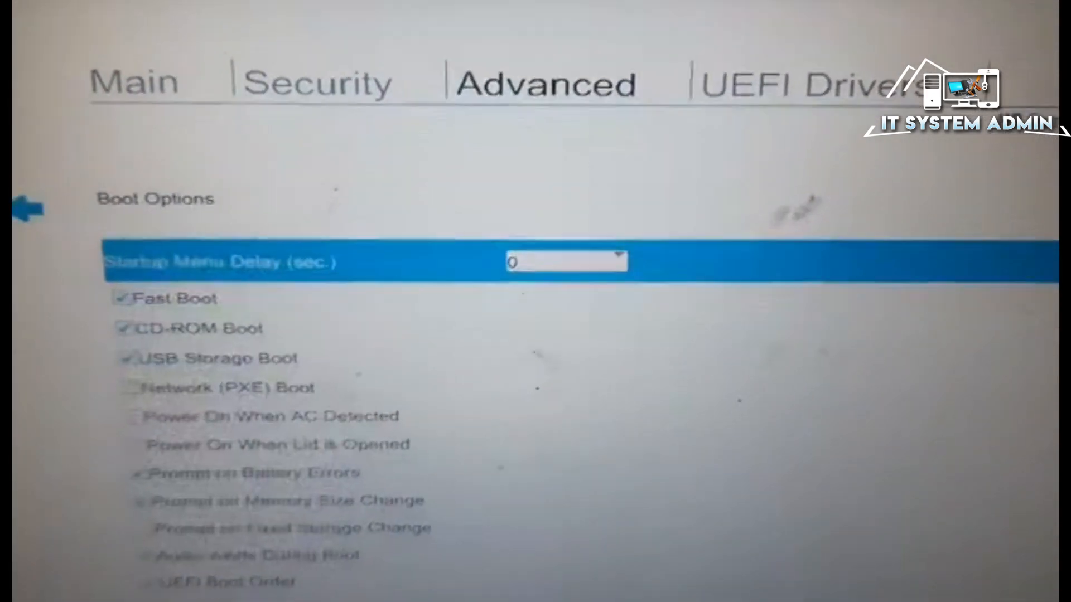
scroll(down, 3)
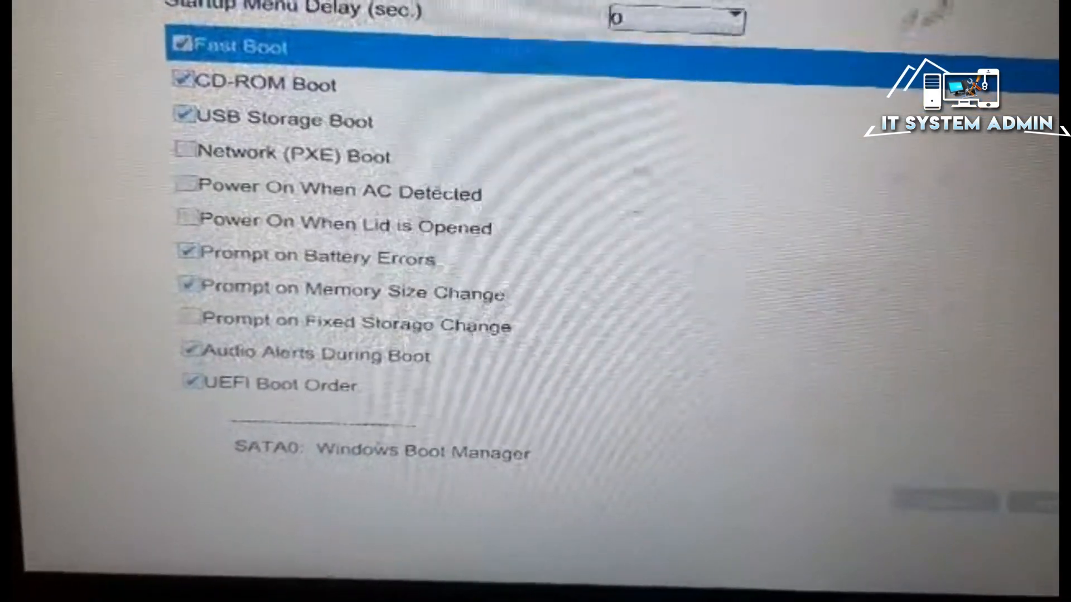
scroll(down, 3)
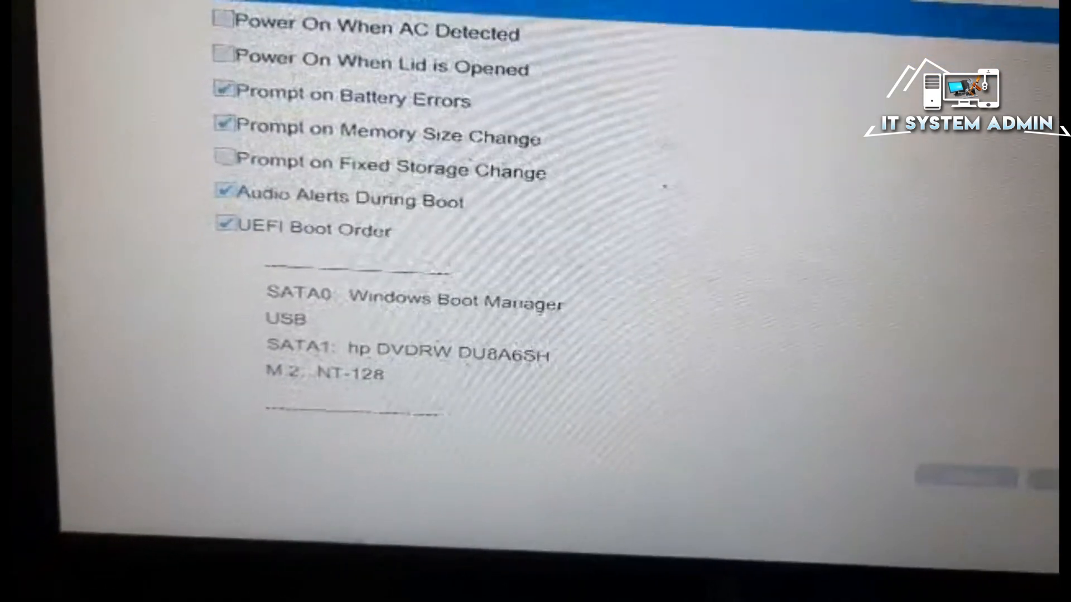
scroll(down, 3)
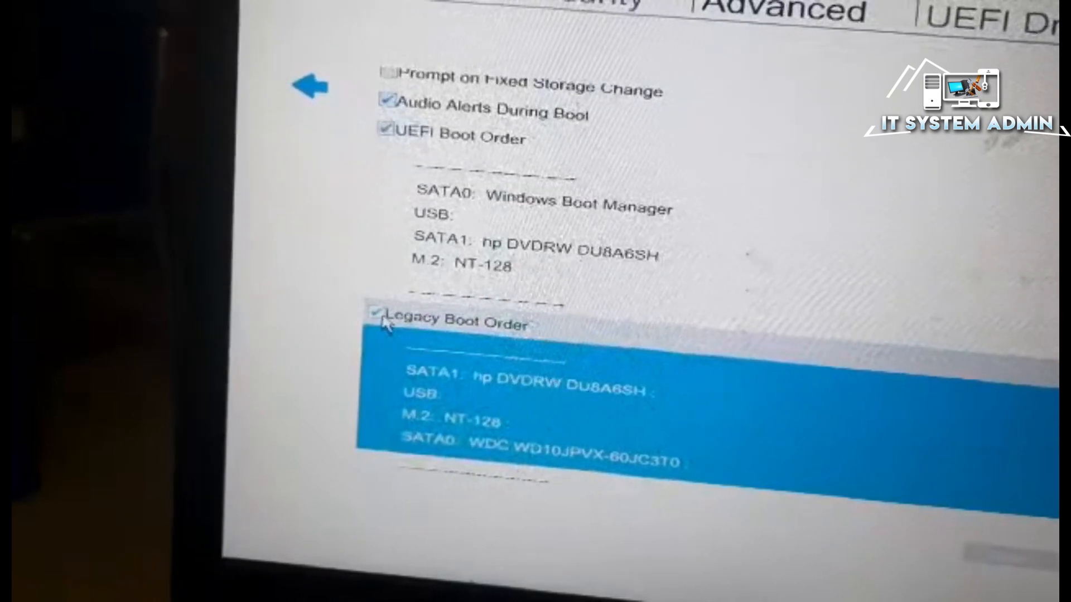
- Uncheck Legacy Boot Order so only UEFI Boot Order stays enabled
click(384, 322)
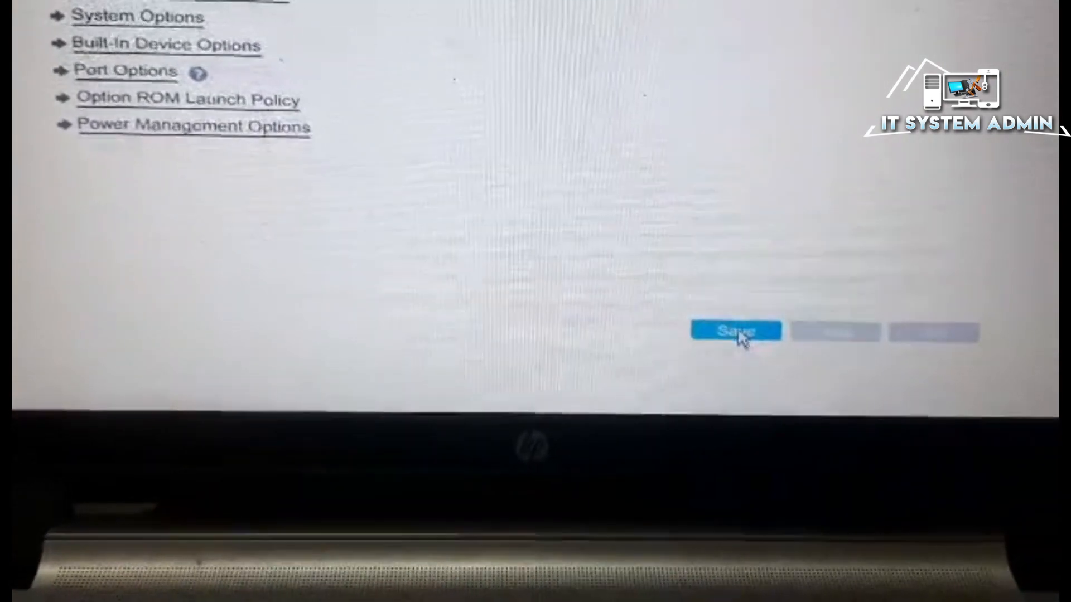
- Save the boot settings and confirm Yes on the Save Changes prompt
click(735, 333)
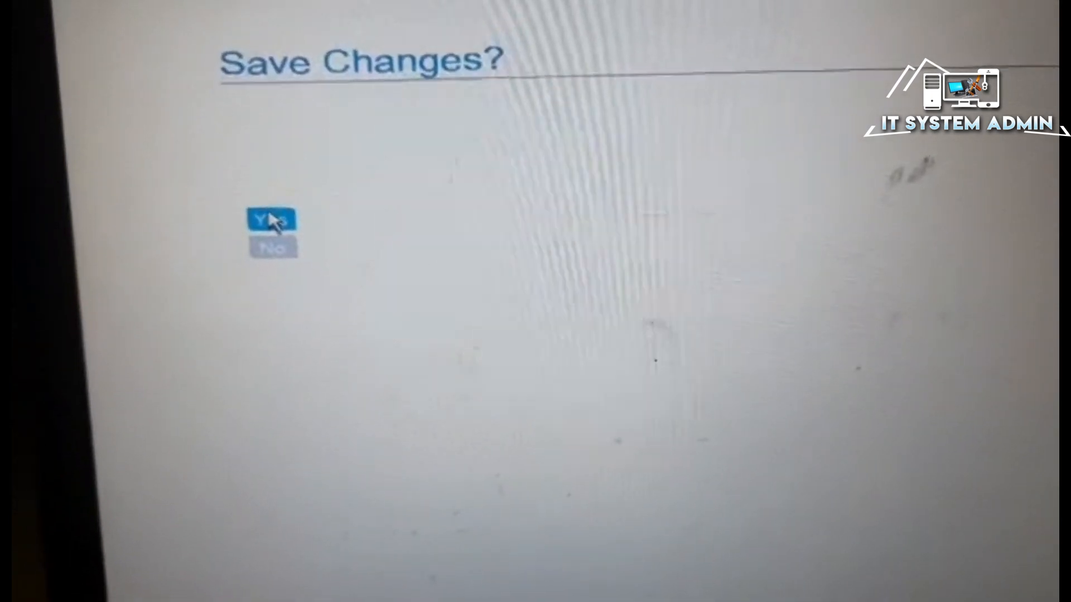
click(271, 218)
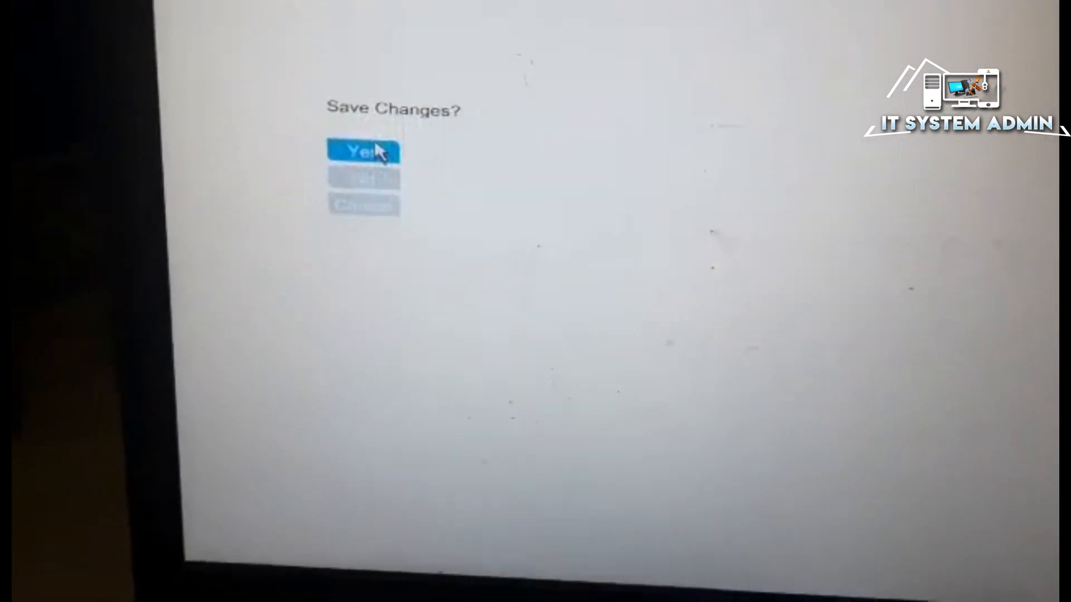
- Save and exit, then boot Windows 10 PNT from Windows Boot Manager
click(362, 151)
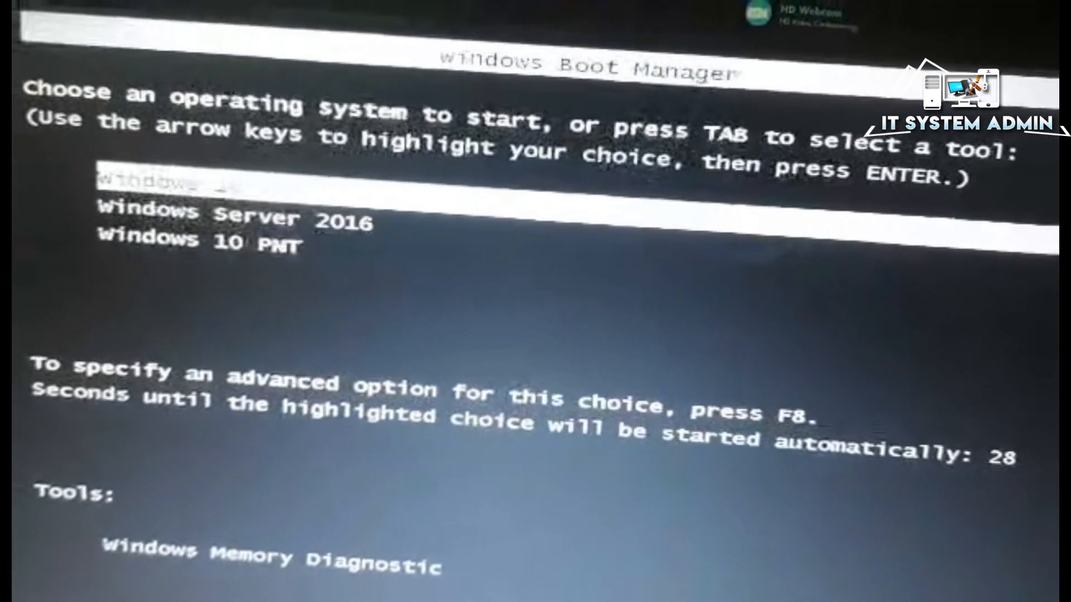
key(Down)
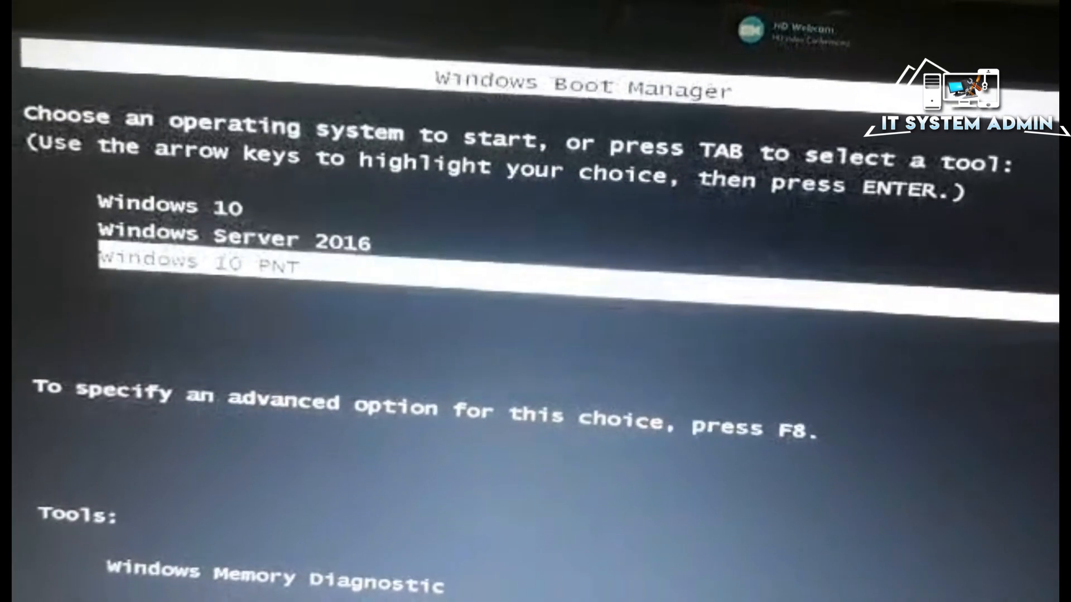
key(enter)
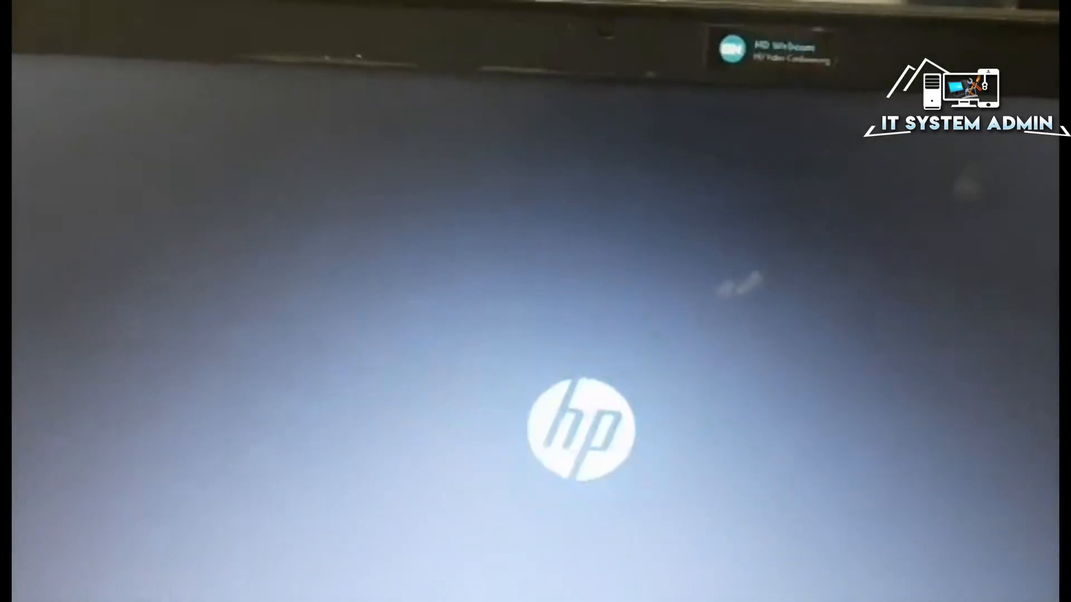